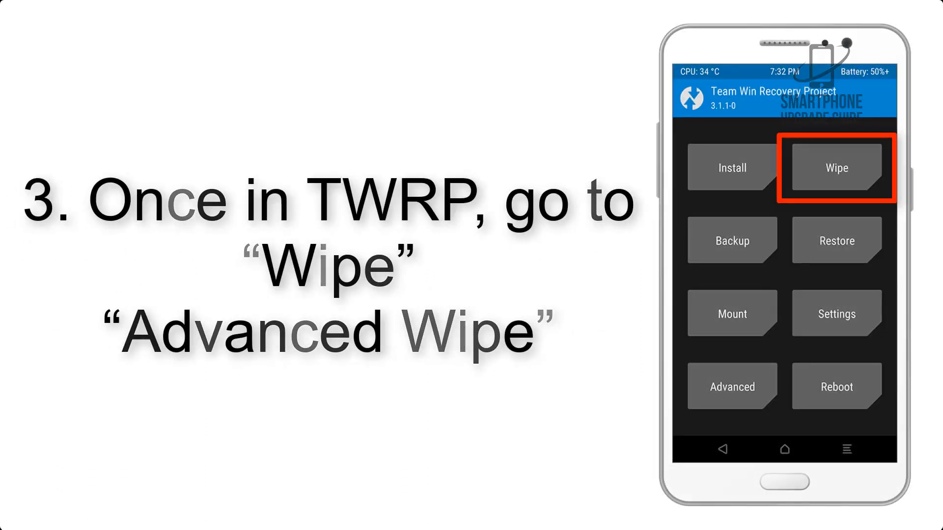
Show the Advanced Wipe partition list with Dalvik Cache, System, data, Internal Storage and Cache
{"action": "left_click", "coordinate": [835, 168]}
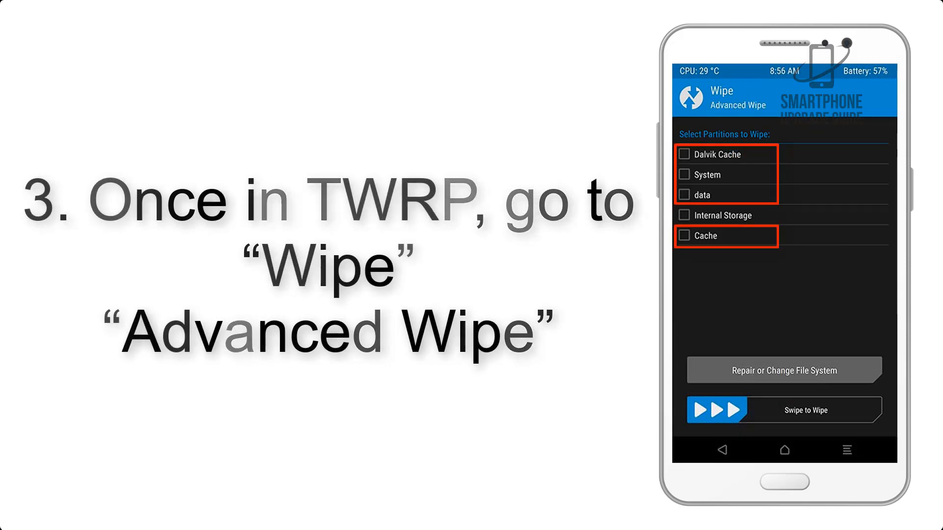